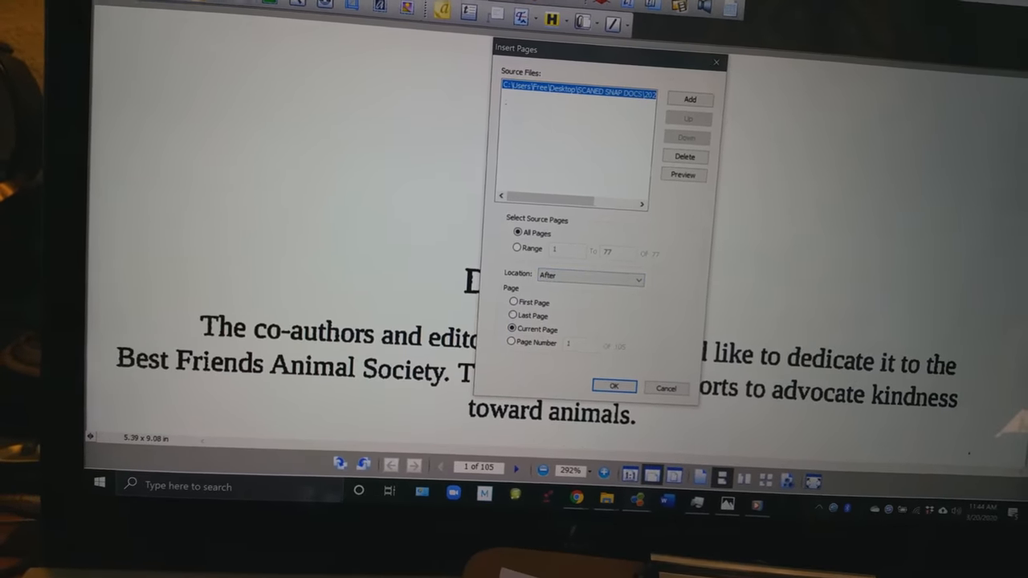
- Confirm the Insert Pages dialog with All Pages inserted after the current page
left_click(613, 386)
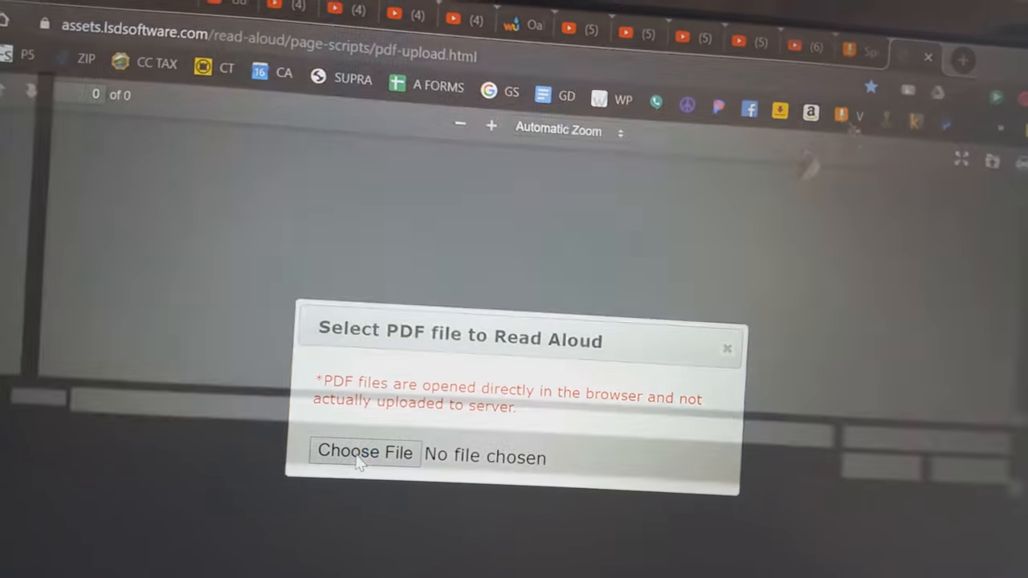
left_click(363, 453)
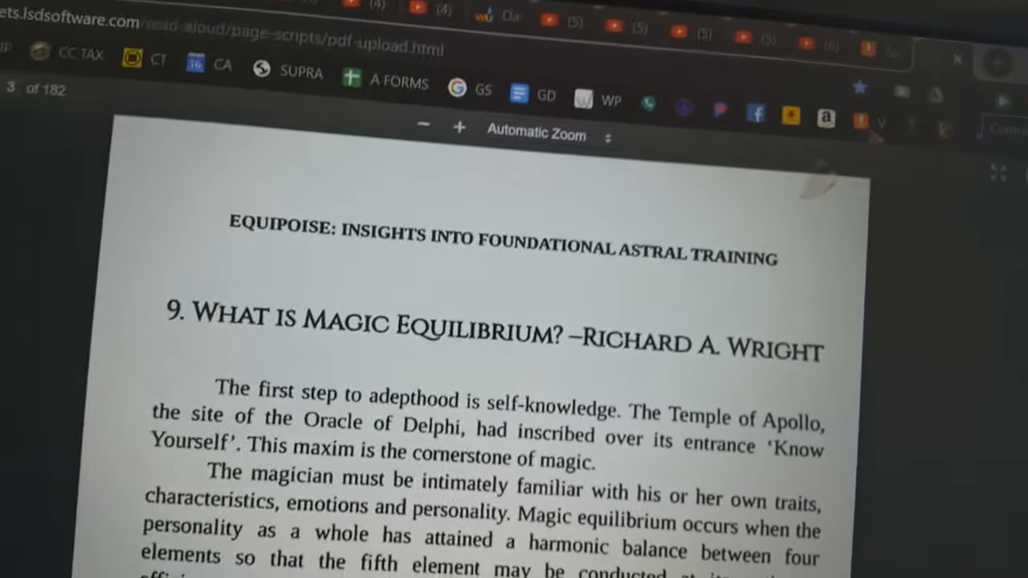
- Scroll down the Magic Equilibrium chapter page while it is read aloud
scroll("down", 3)
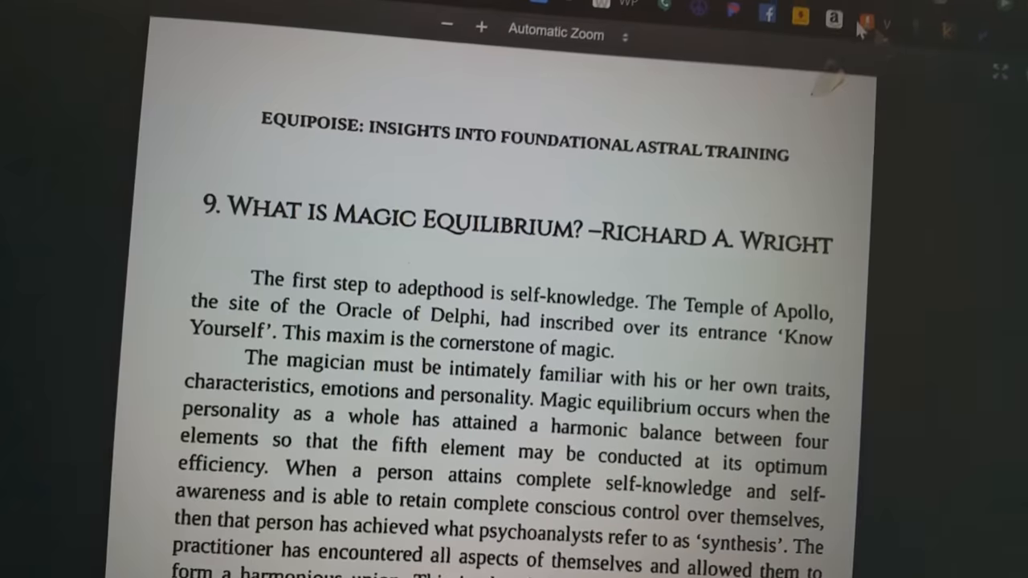